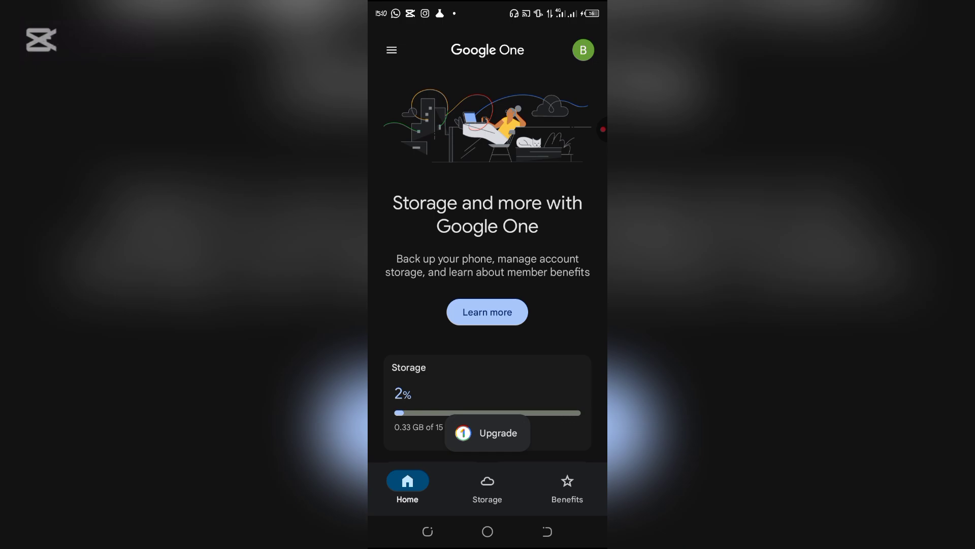
Step: Open the plans page listing Basic 100 GB and Premium 2 TB monthly prices with discounts
{"action": "left_click", "coordinate": [487, 432]}
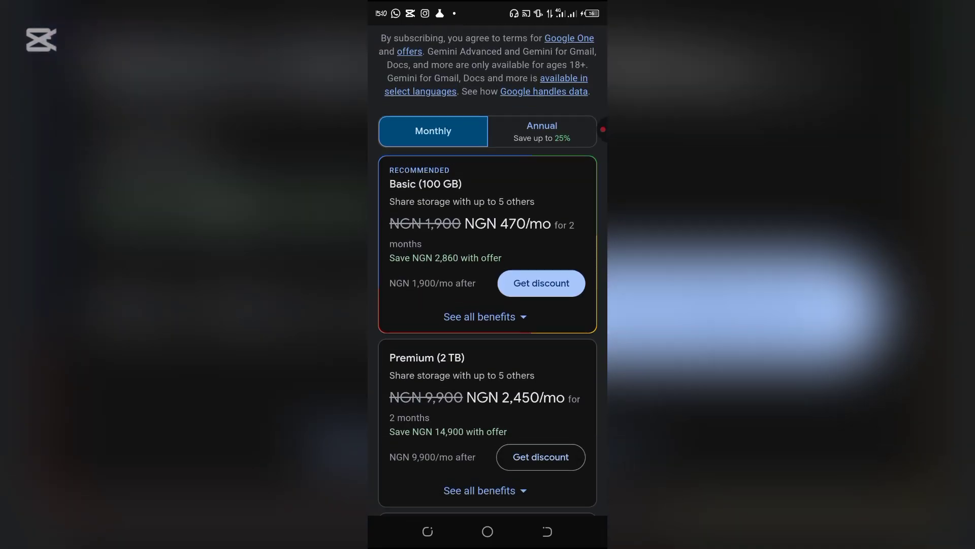
Step: Switch plans to annual pricing and scroll through Basic, Premium and monthly-only AI Premium cards
{"action": "left_click", "coordinate": [540, 131]}
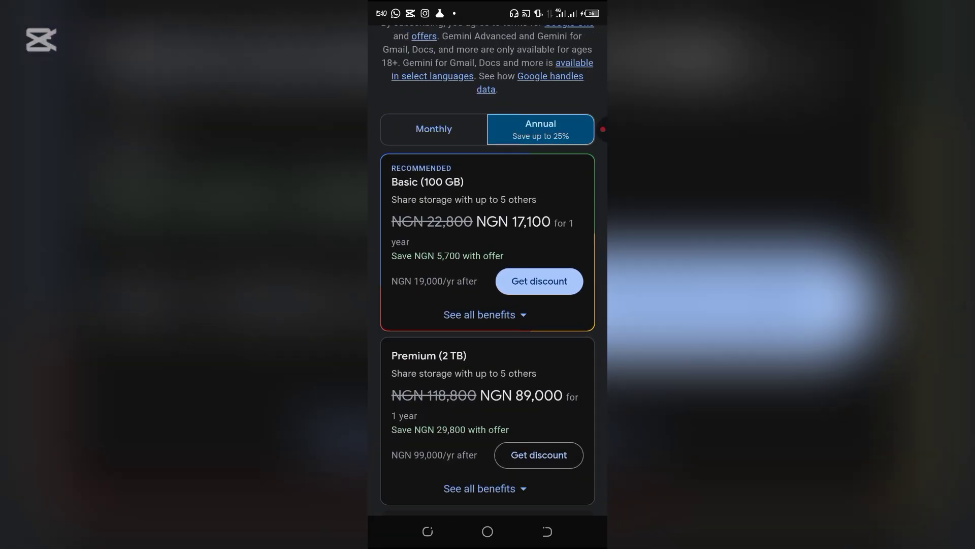
{"action": "scroll", "scroll_direction": "down", "scroll_amount": 3}
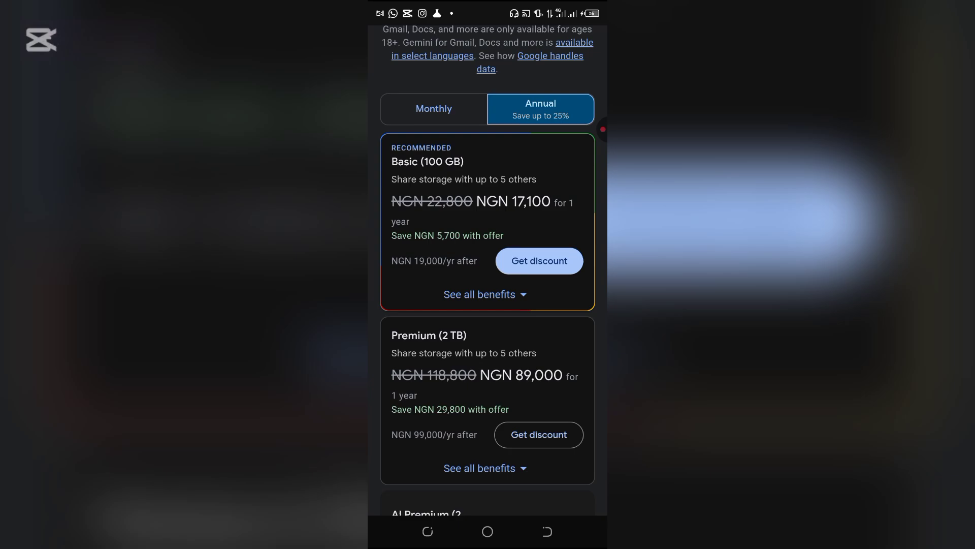
{"action": "scroll", "scroll_direction": "down", "scroll_amount": 3}
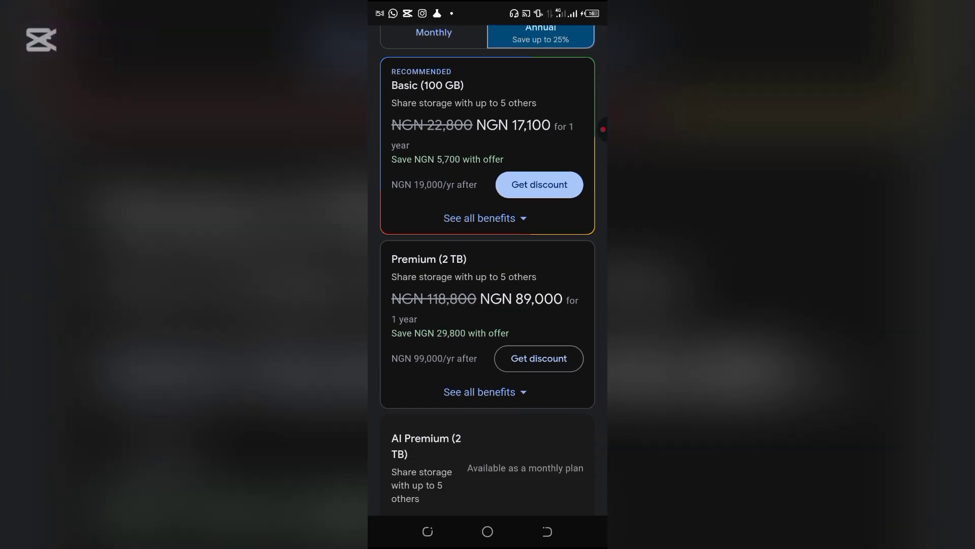
{"action": "scroll", "scroll_direction": "down", "scroll_amount": 3}
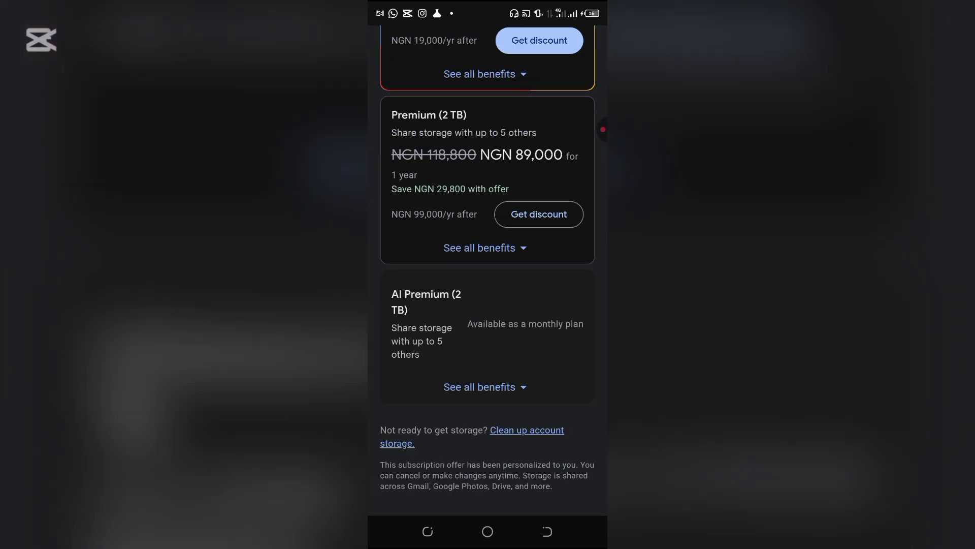
{"action": "scroll", "scroll_direction": "down", "scroll_amount": 3}
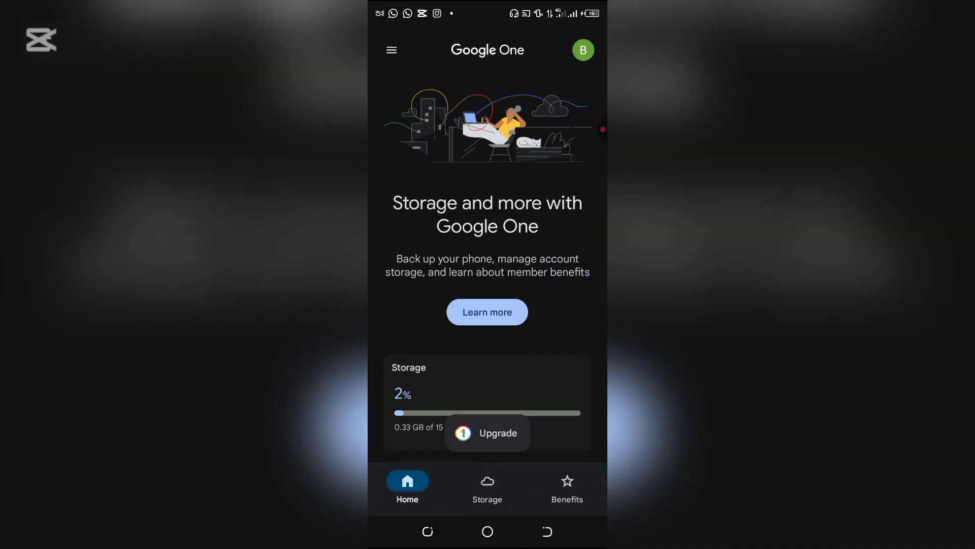
Step: View the Benefits tab, then reach Settings with communications, backup and membership options
{"action": "left_click", "coordinate": [567, 487]}
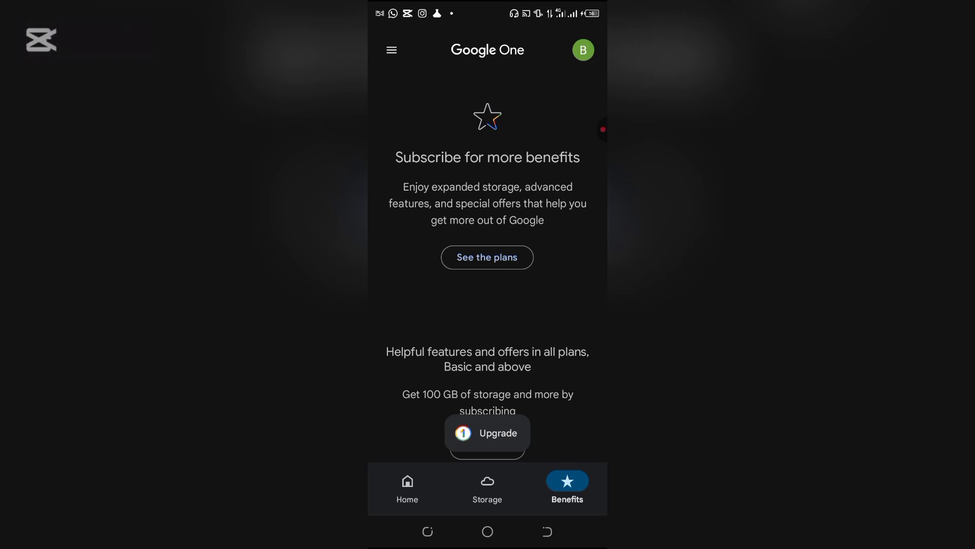
{"action": "left_click", "coordinate": [391, 50]}
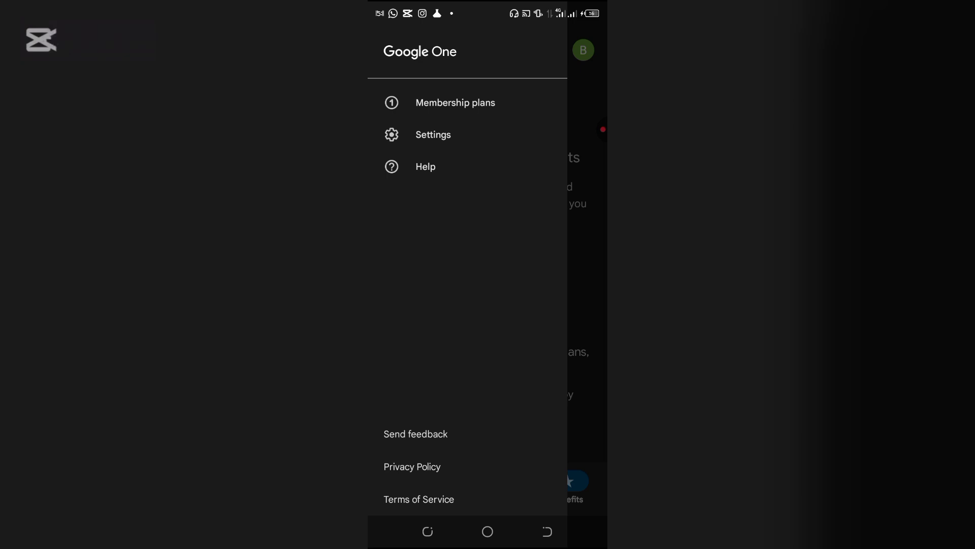
{"action": "left_click", "coordinate": [432, 134]}
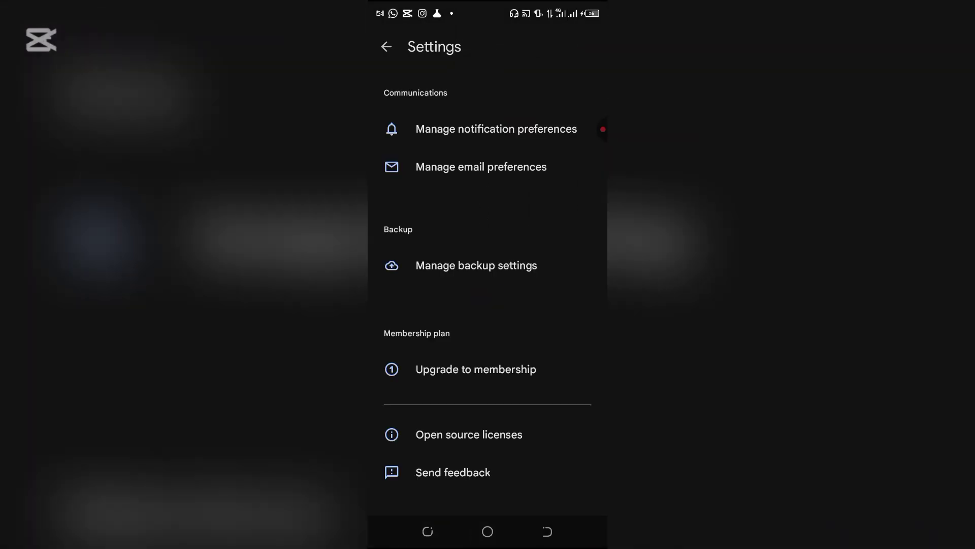